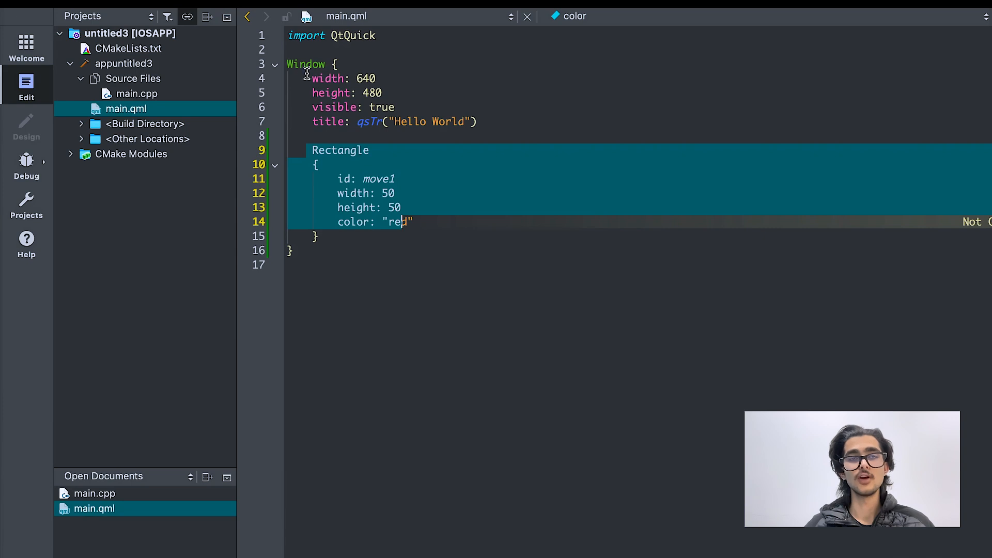
{"action": "mouse_move", "coordinate": [348, 184]}
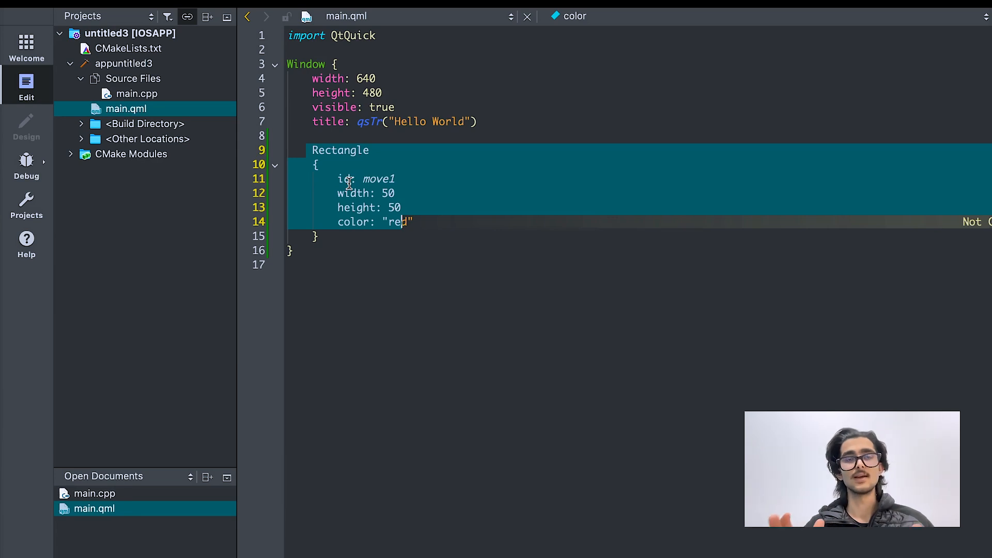
Deselect and place the caret after color: "red" to start a new line inside the Rectangle
{"action": "left_click", "coordinate": [345, 227]}
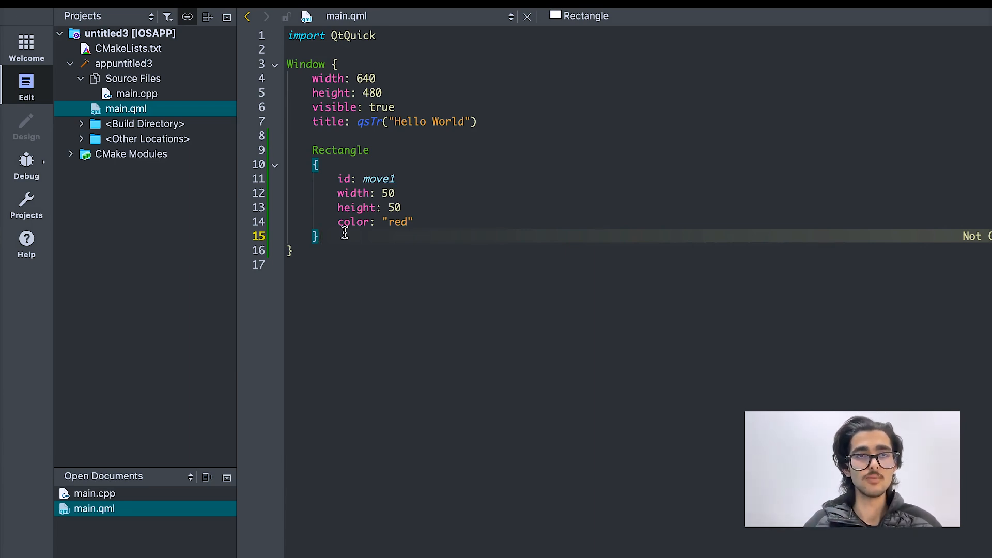
{"action": "mouse_move", "coordinate": [374, 247]}
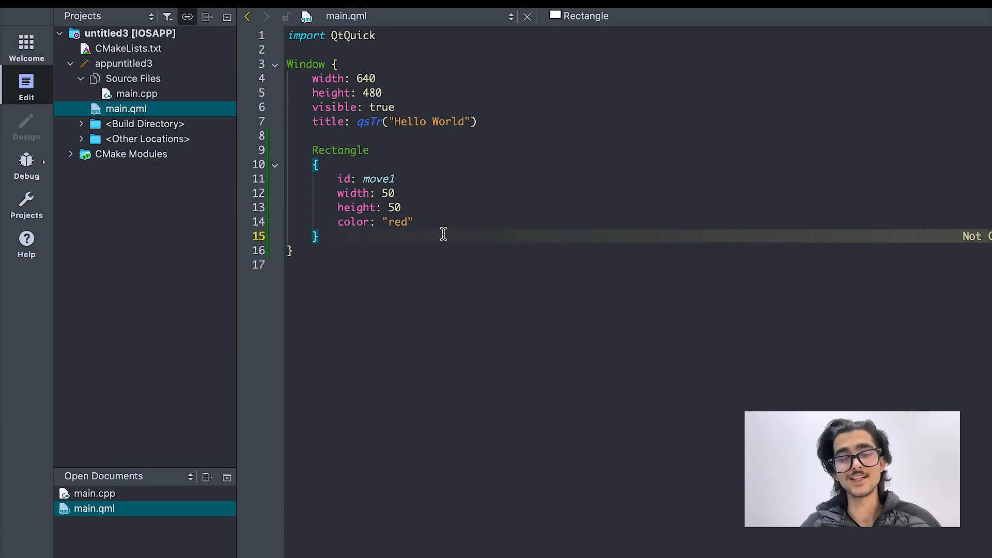
{"action": "mouse_move", "coordinate": [440, 224]}
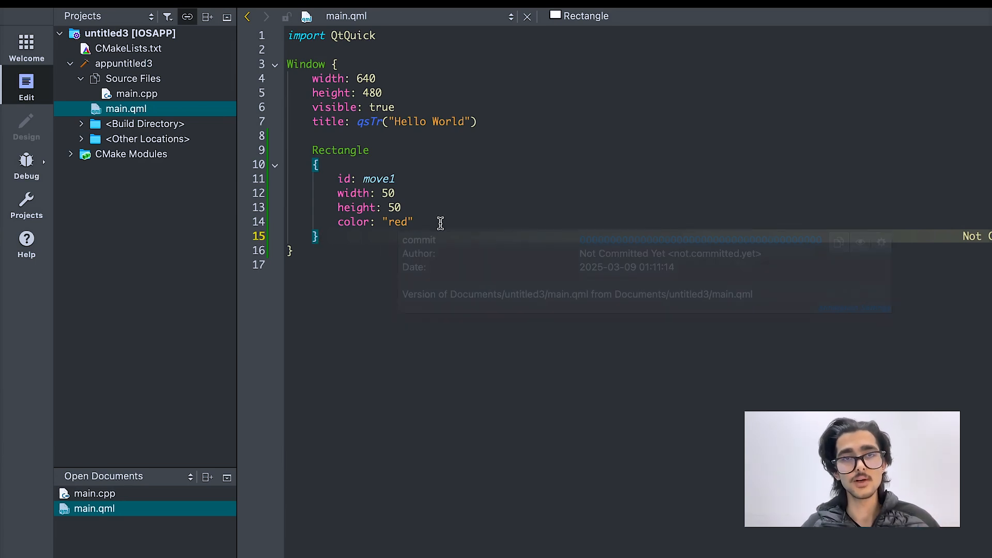
{"action": "left_click", "coordinate": [417, 222]}
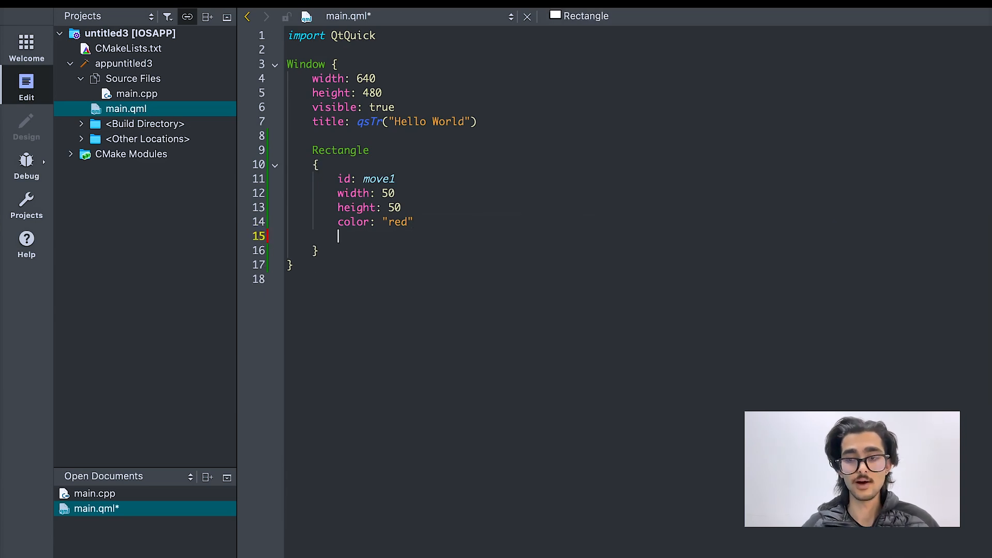
{"action": "key", "text": "Return"}
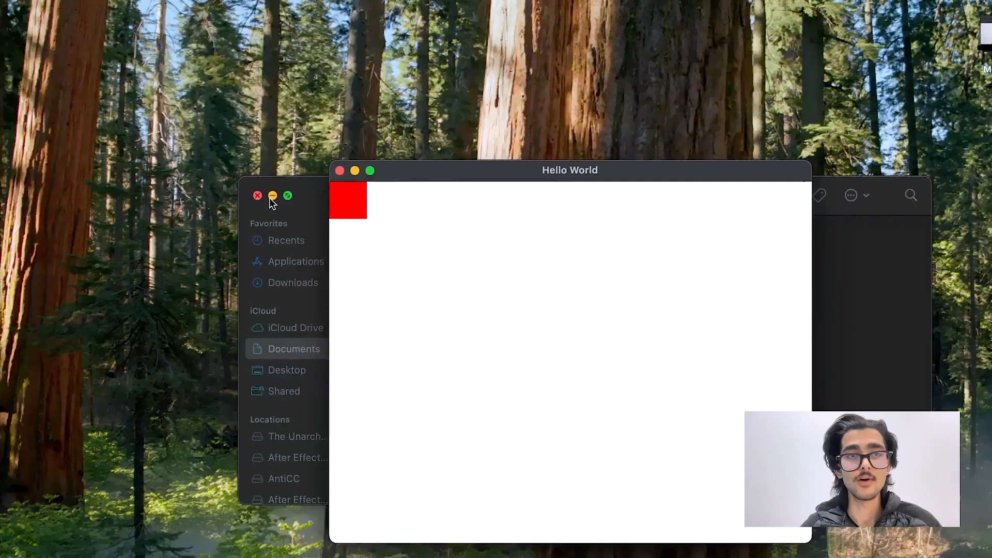
{"action": "left_click", "coordinate": [257, 195]}
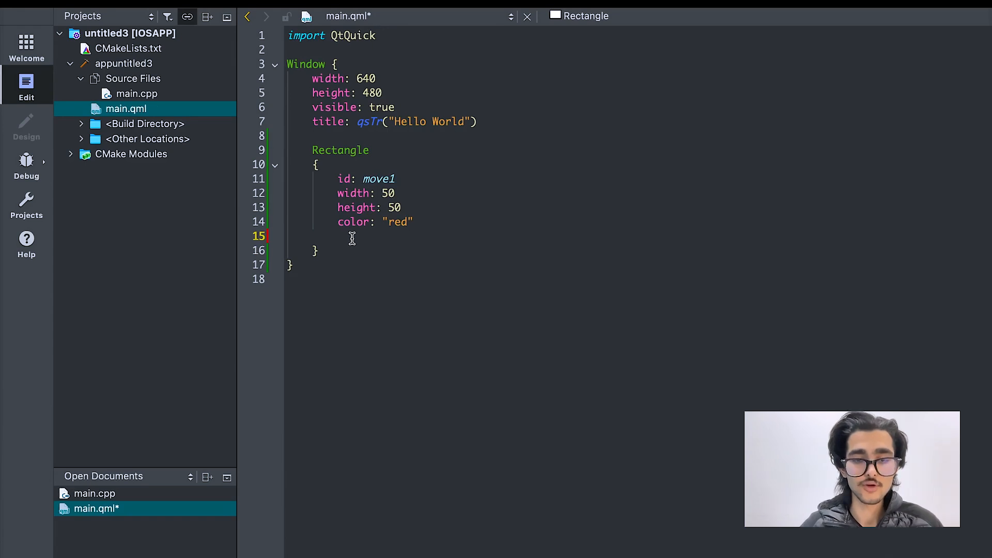
Give the Rectangle x: 100 and y: 100 so the red square moves off the corner
{"action": "type", "text": "x: 100"}
{"action": "type", "text": "y: 1"}
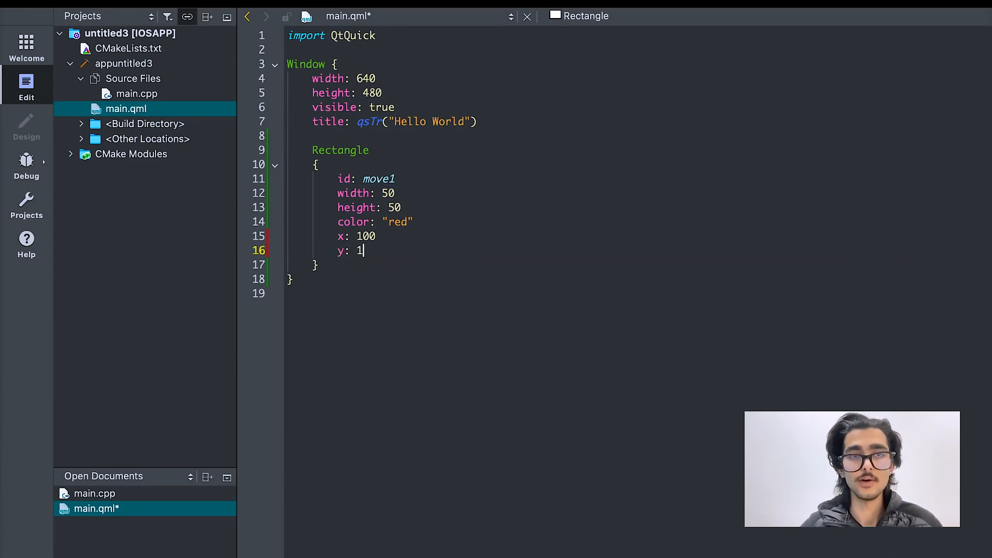
{"action": "type", "text": "00"}
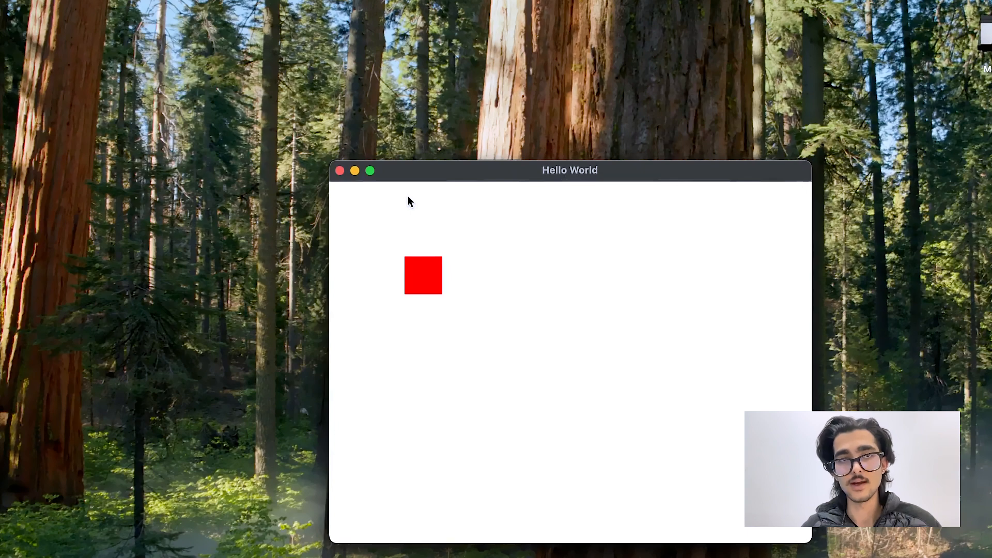
{"action": "mouse_move", "coordinate": [402, 236]}
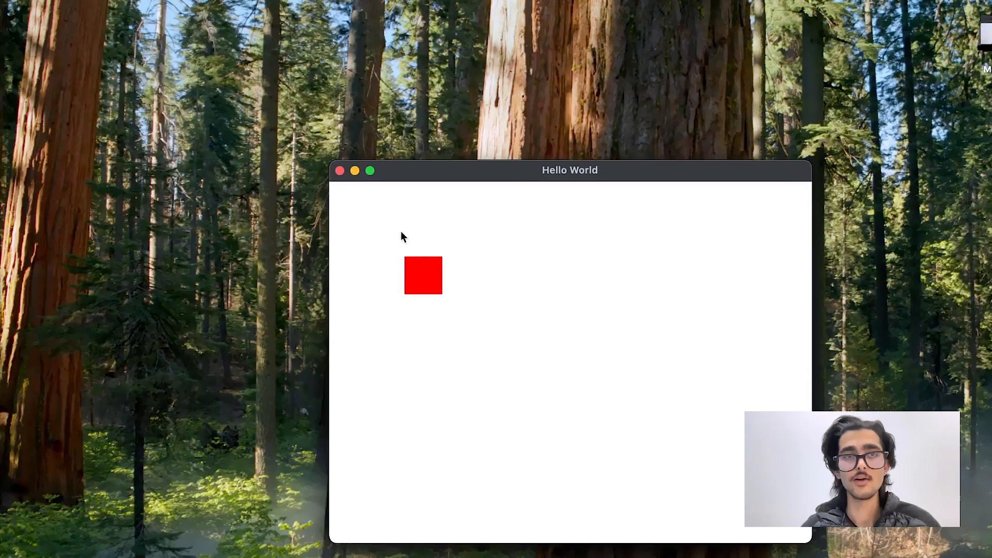
{"action": "mouse_move", "coordinate": [411, 280]}
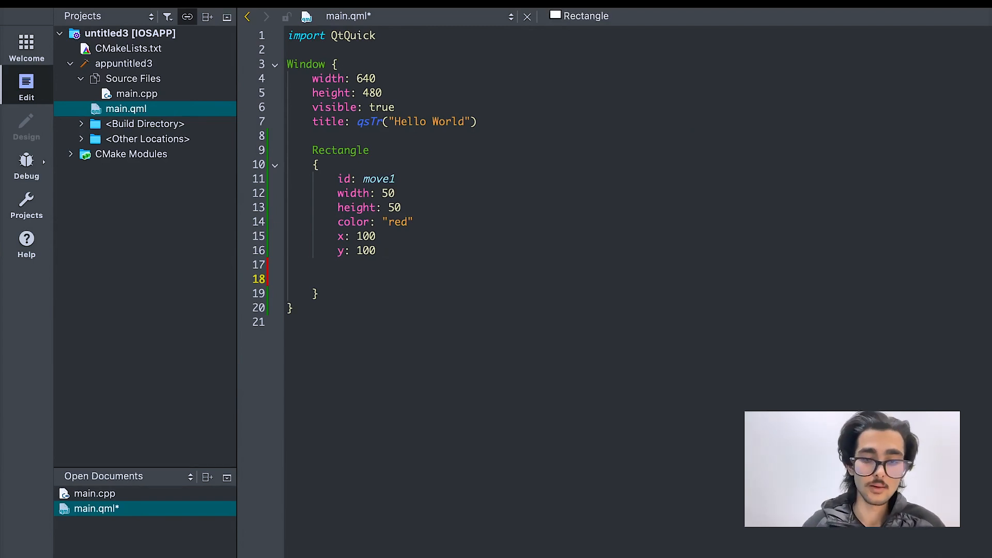
Write Keys.onPressed: (event) => { } with an empty body inside the Rectangle
{"action": "type", "text": "Keys"}
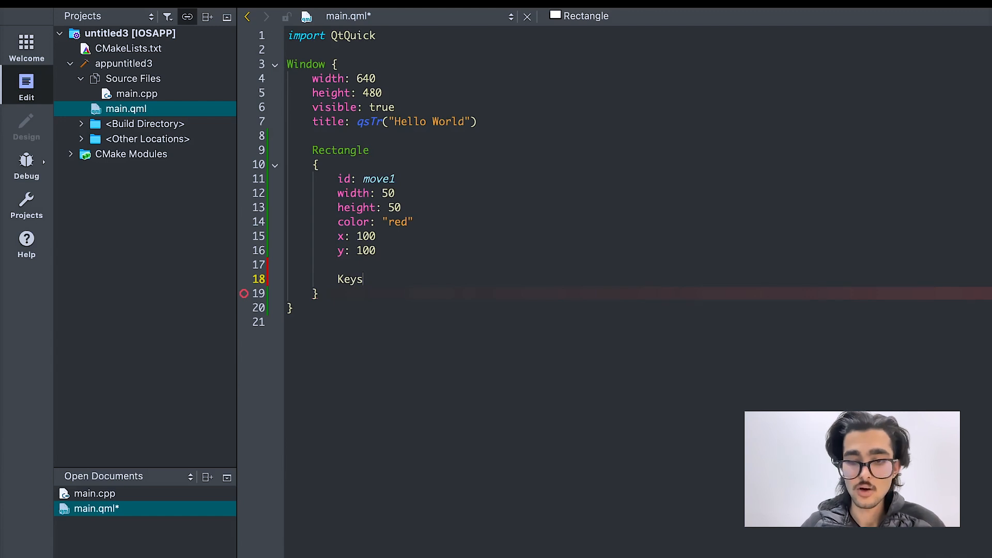
{"action": "type", "text": ".on0"}
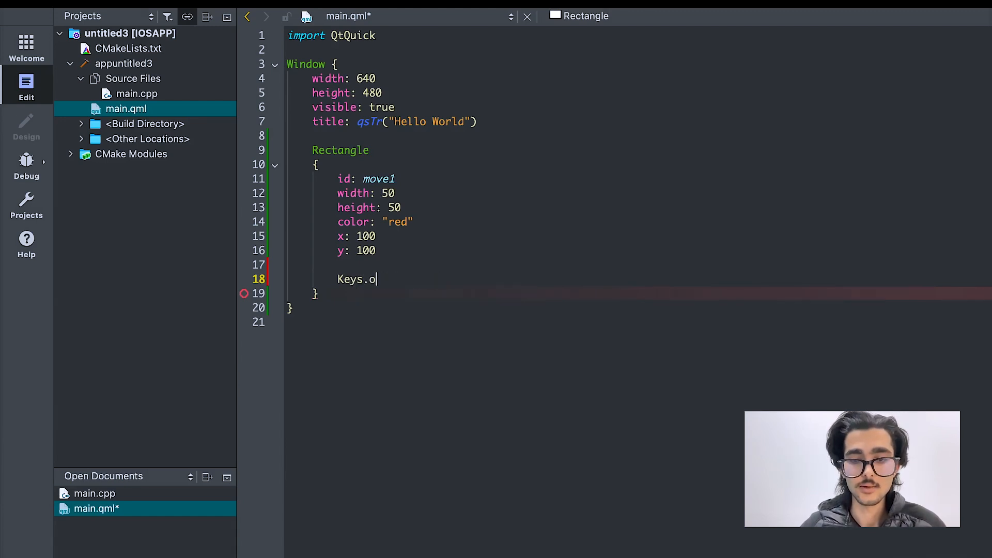
{"action": "type", "text": "nPressed"}
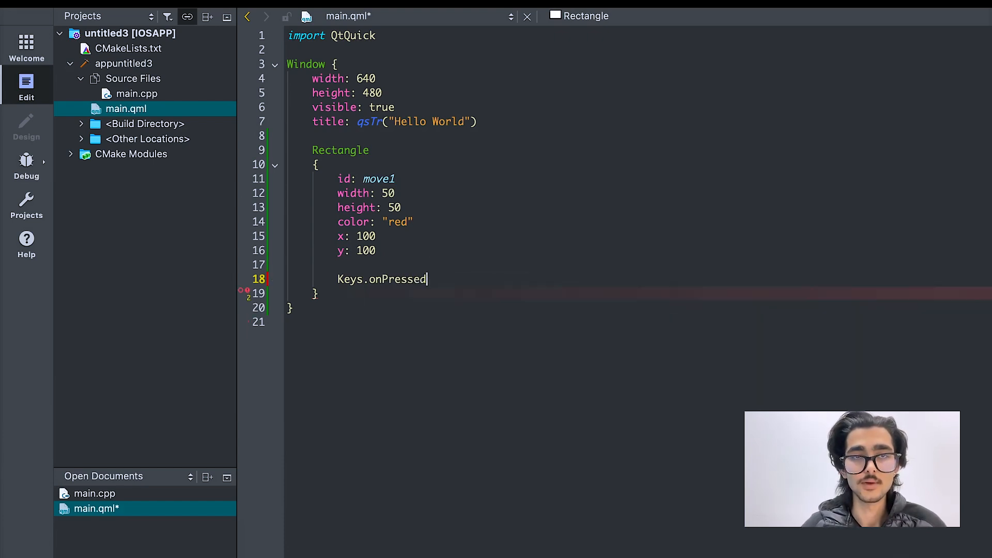
{"action": "type", "text": ":"}
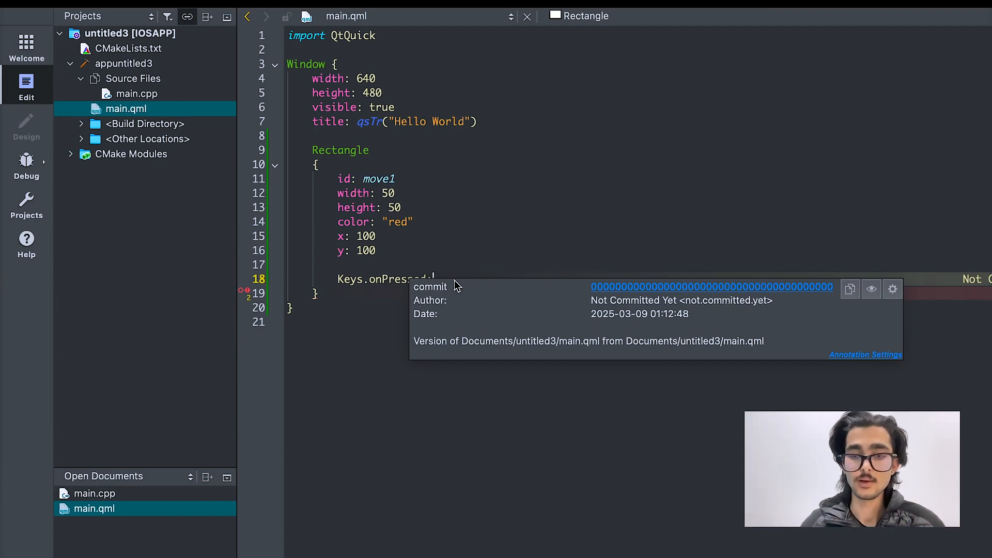
{"action": "type", "text": "(even"}
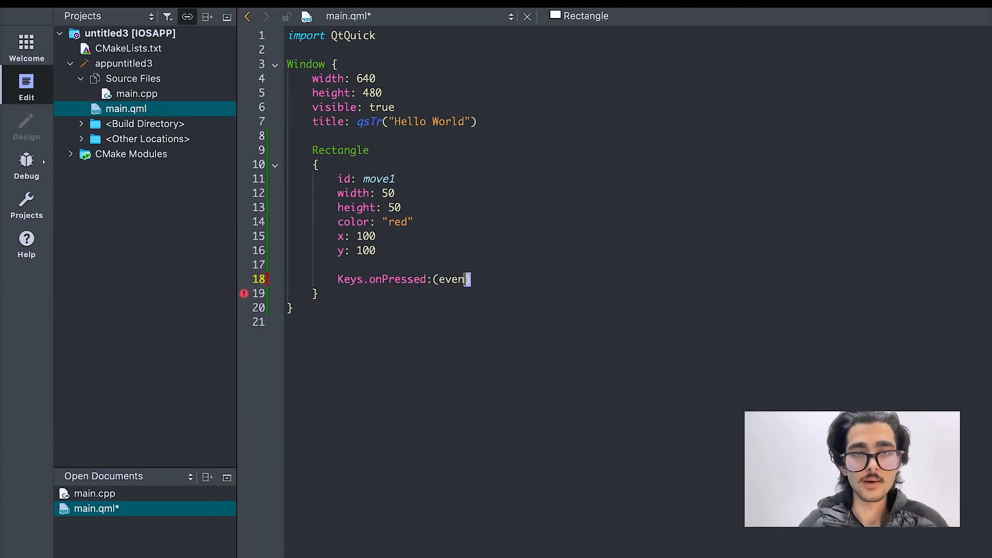
{"action": "type", "text": "t"}
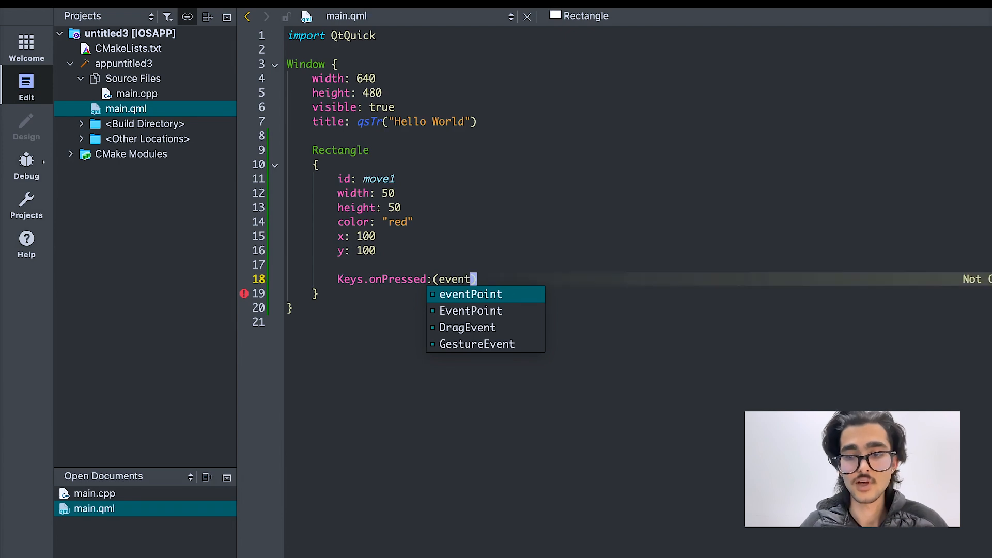
{"action": "type", "text": ") =>"}
{"action": "type", "text": "{"}
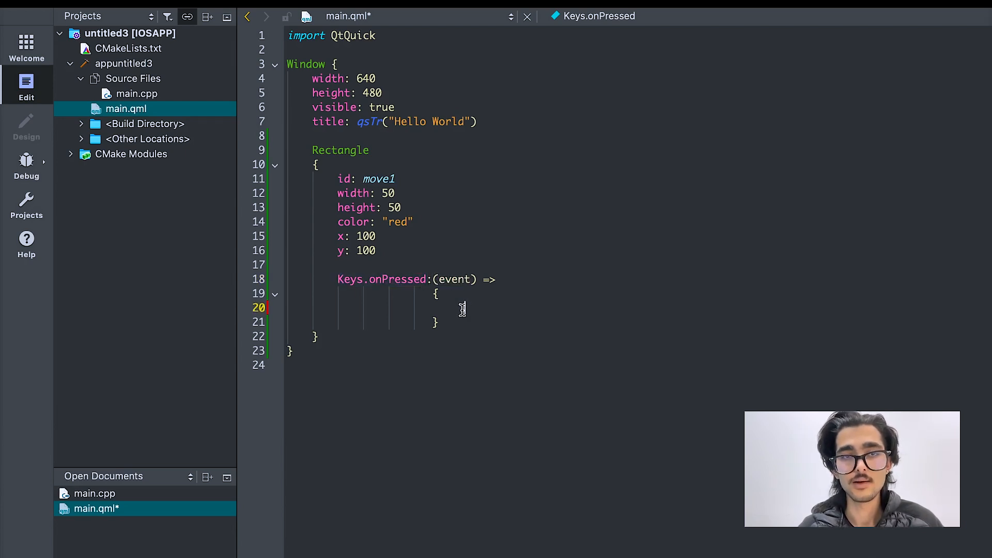
Write if(event.key === Qt.Key_Left) { } in the handler, with a trailing //1 comment
{"action": "type", "text": "i"}
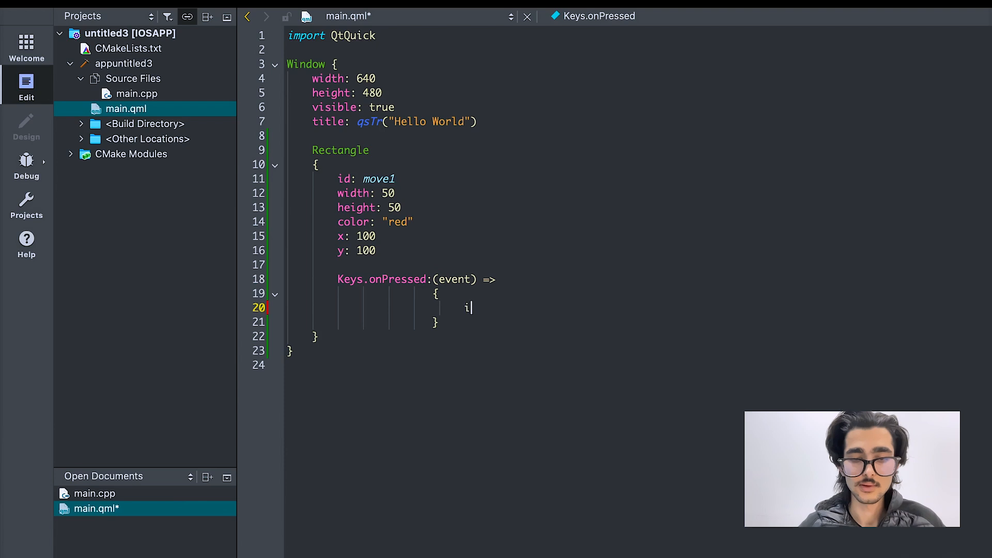
{"action": "type", "text": "f("}
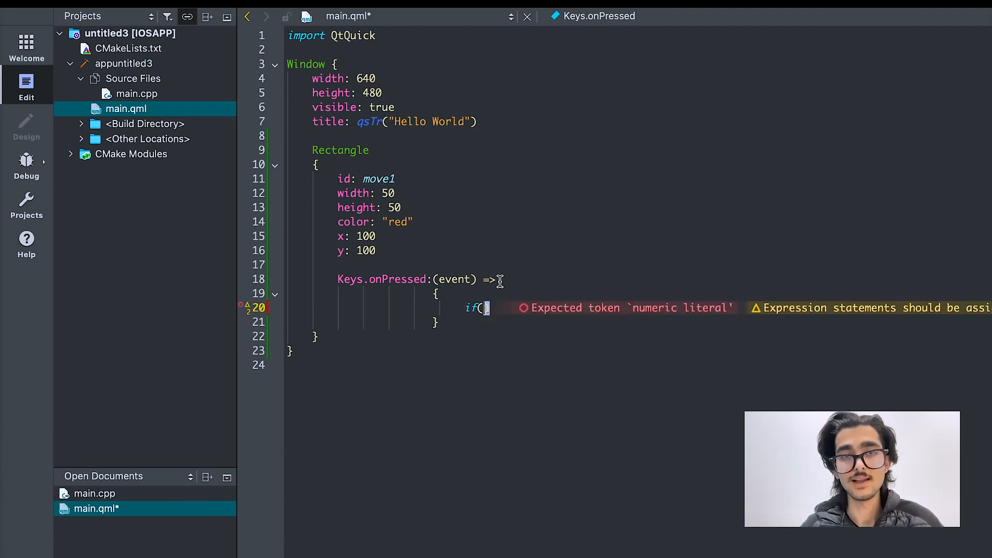
{"action": "type", "text": "even"}
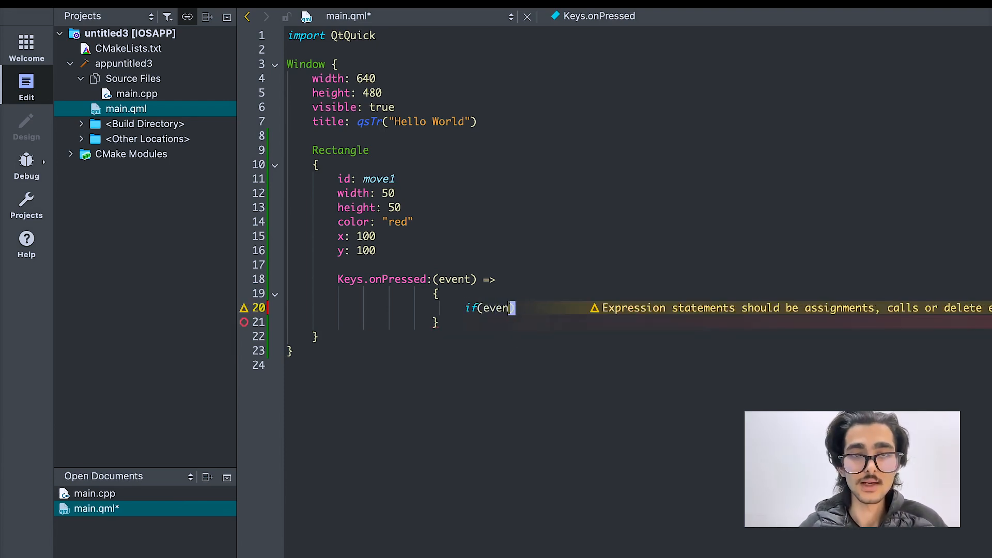
{"action": "type", "text": ".ke"}
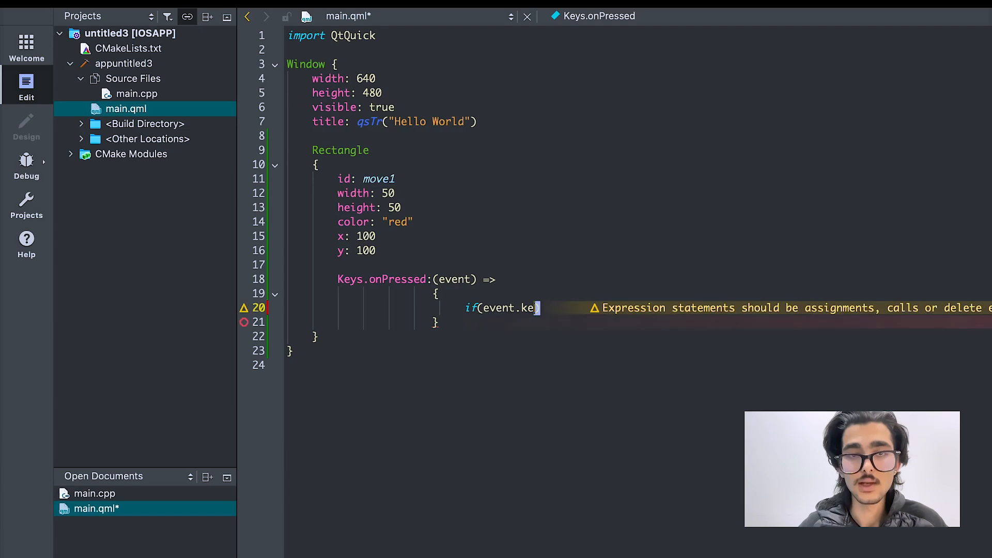
{"action": "type", "text": "y ="}
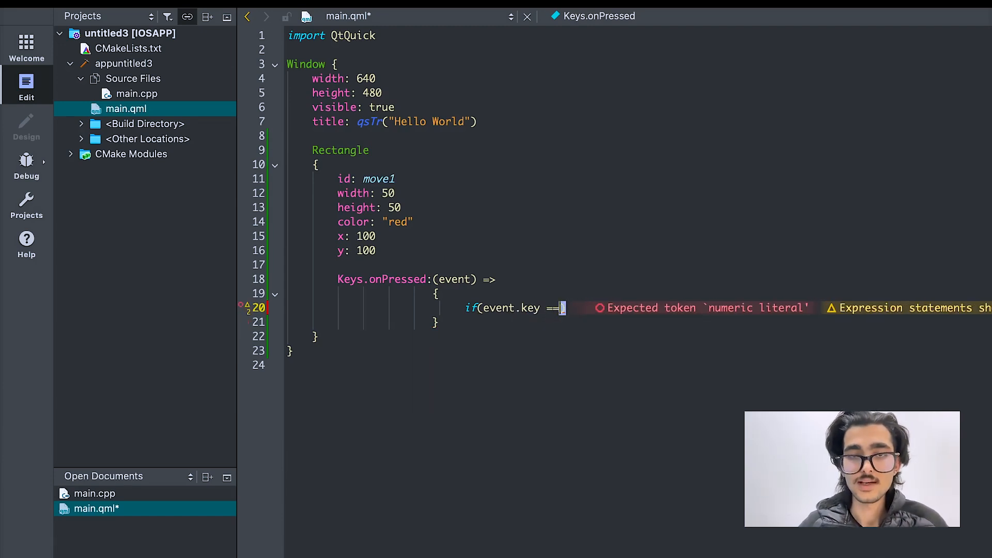
{"action": "type", "text": "= Qt."}
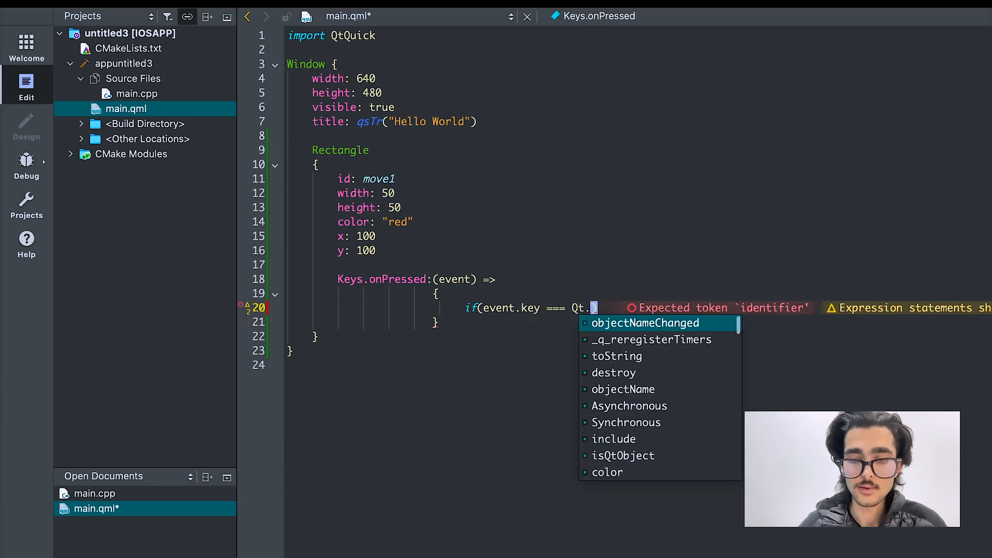
{"action": "type", "text": "Key_Left"}
{"action": "type", "text": "{"}
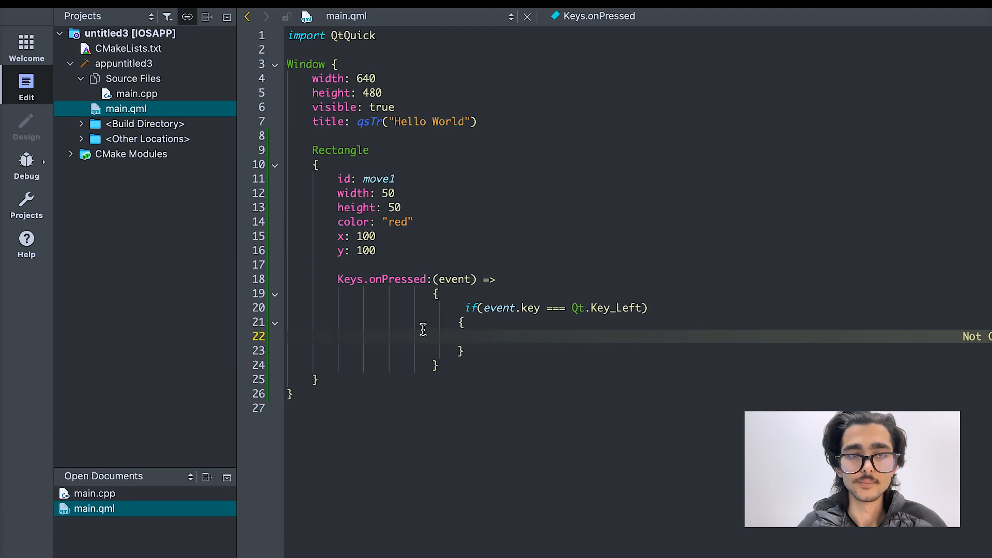
{"action": "double_click", "coordinate": [606, 307]}
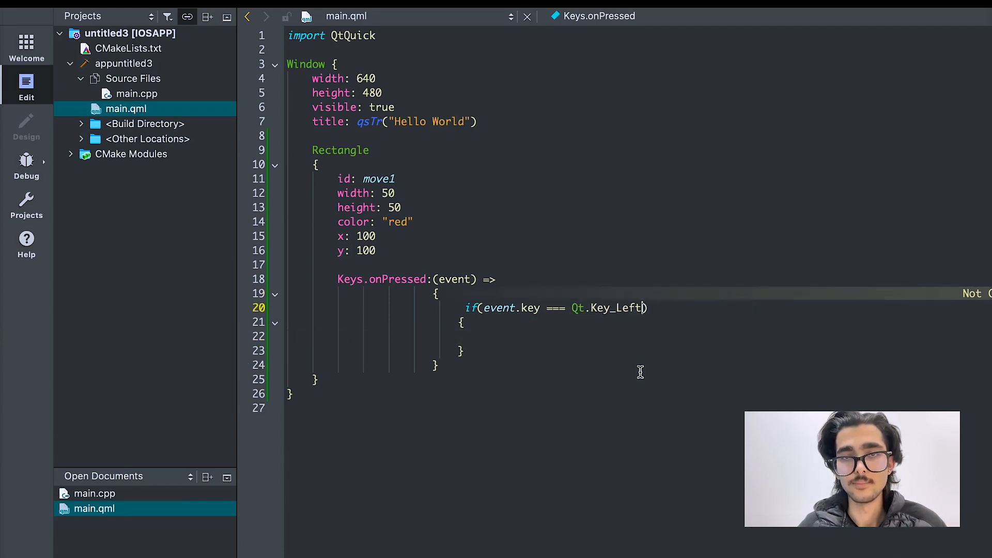
{"action": "type", "text": "//1"}
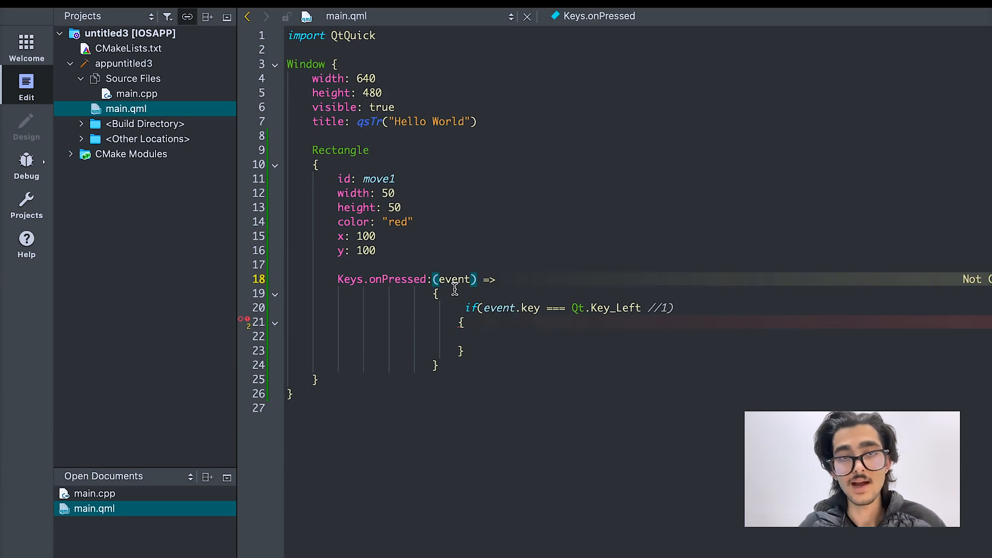
{"action": "mouse_move", "coordinate": [579, 311]}
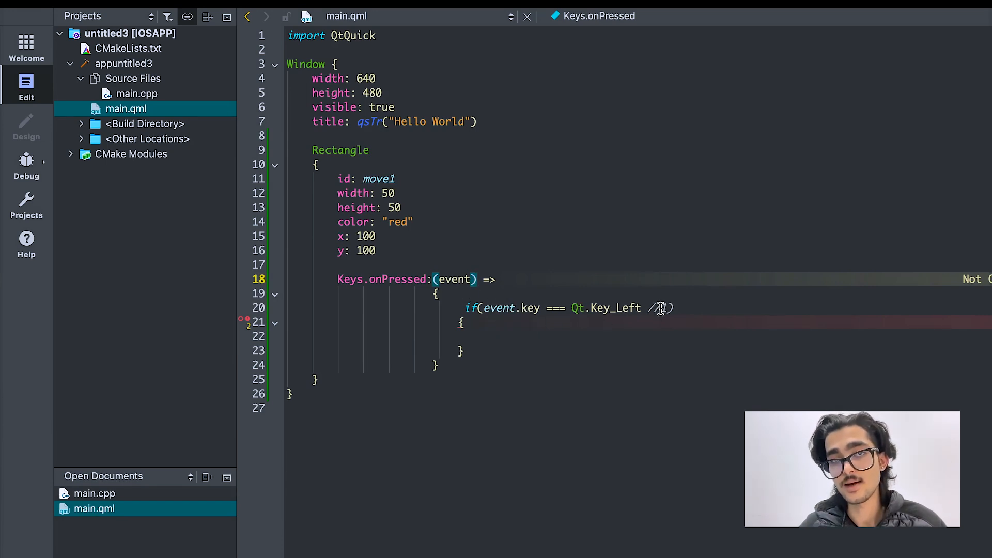
{"action": "type", "text": "1"}
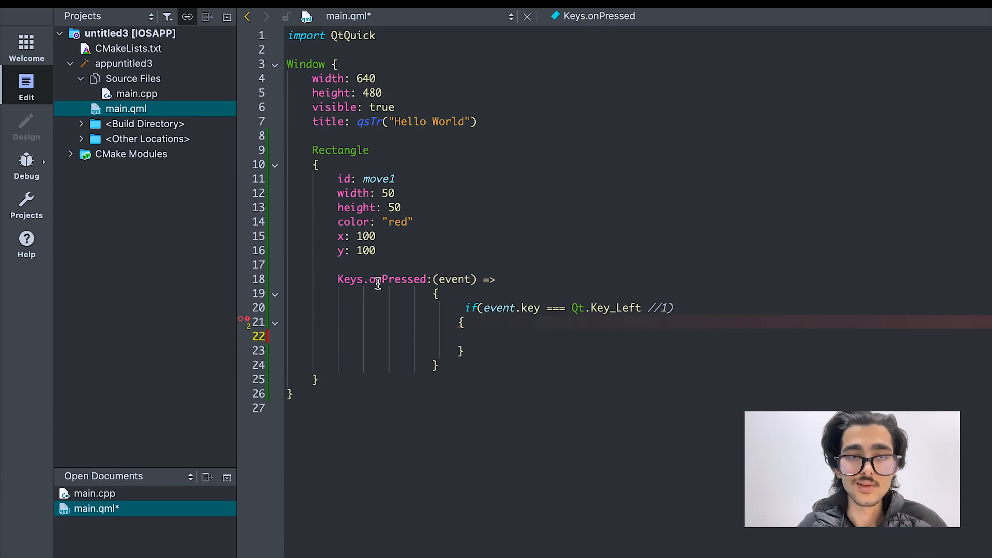
{"action": "mouse_move", "coordinate": [604, 334]}
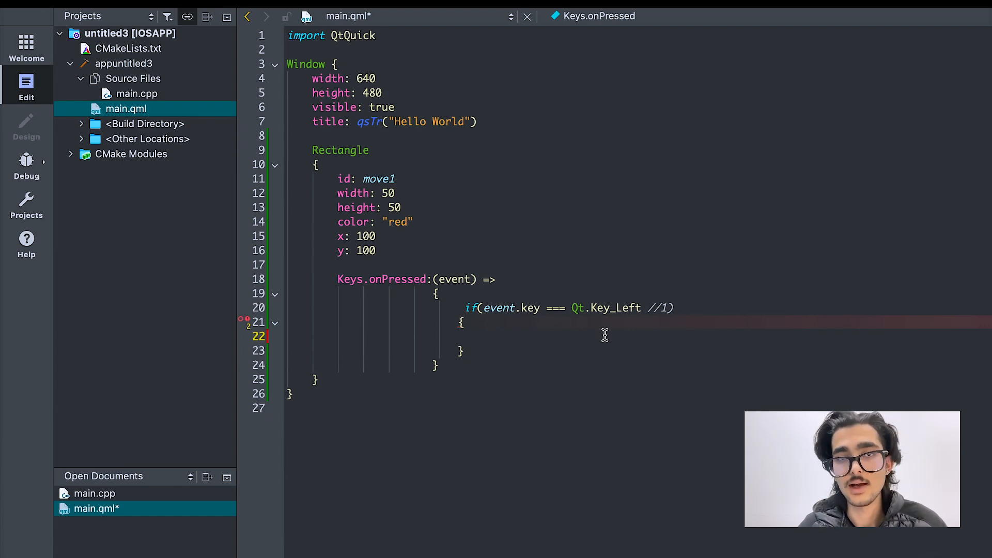
{"action": "mouse_move", "coordinate": [650, 273]}
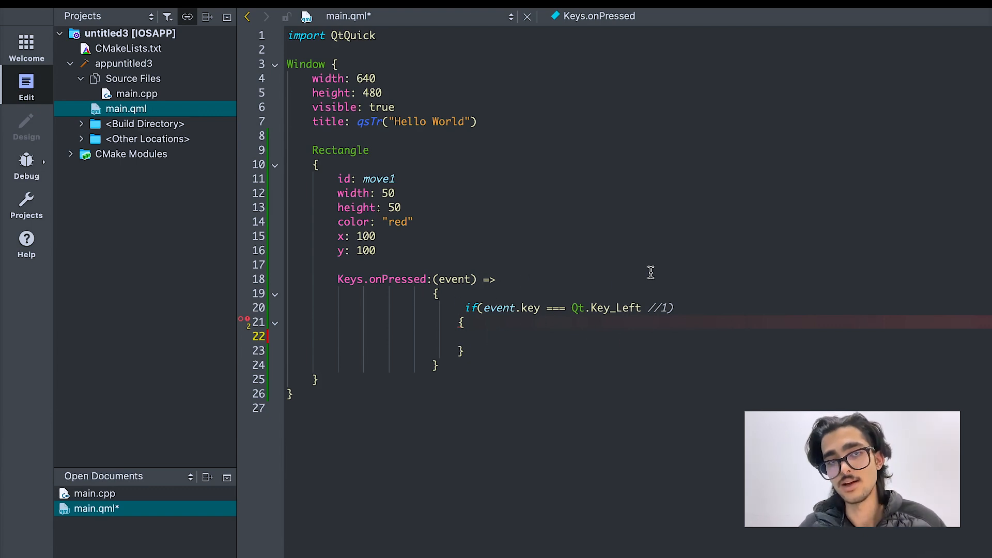
{"action": "mouse_move", "coordinate": [495, 351]}
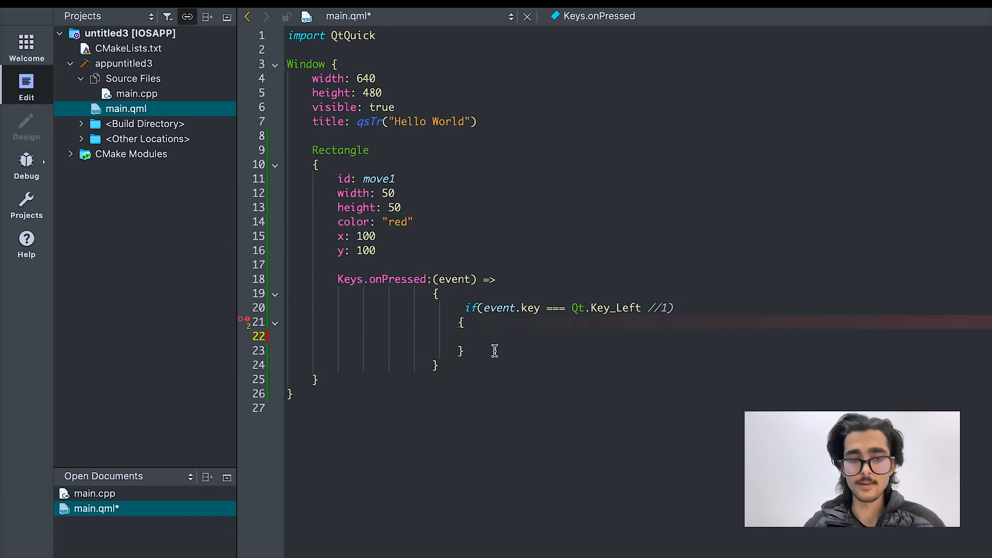
Fill the Left-key block with move1.x -= 10; and save main.qml
{"action": "type", "text": "x"}
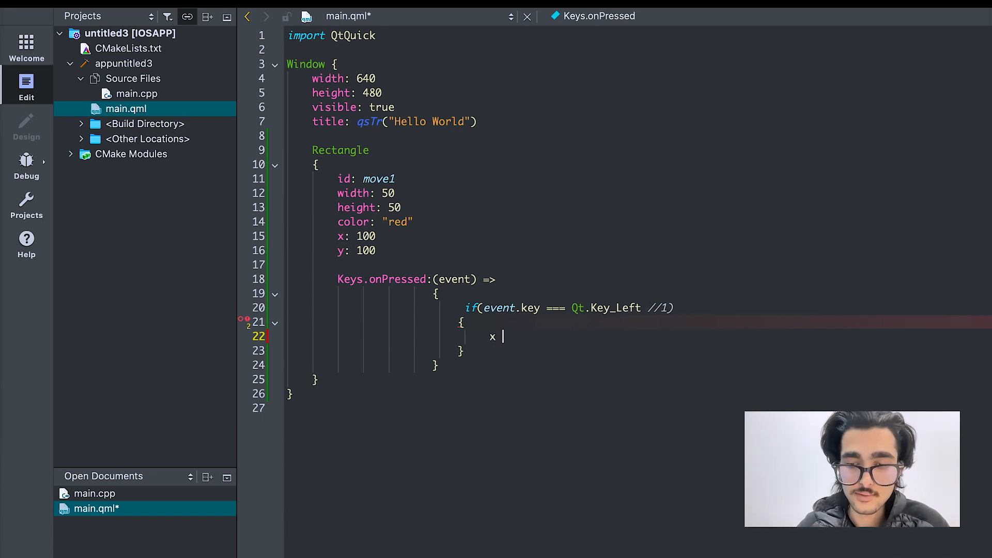
{"action": "type", "text": "m"}
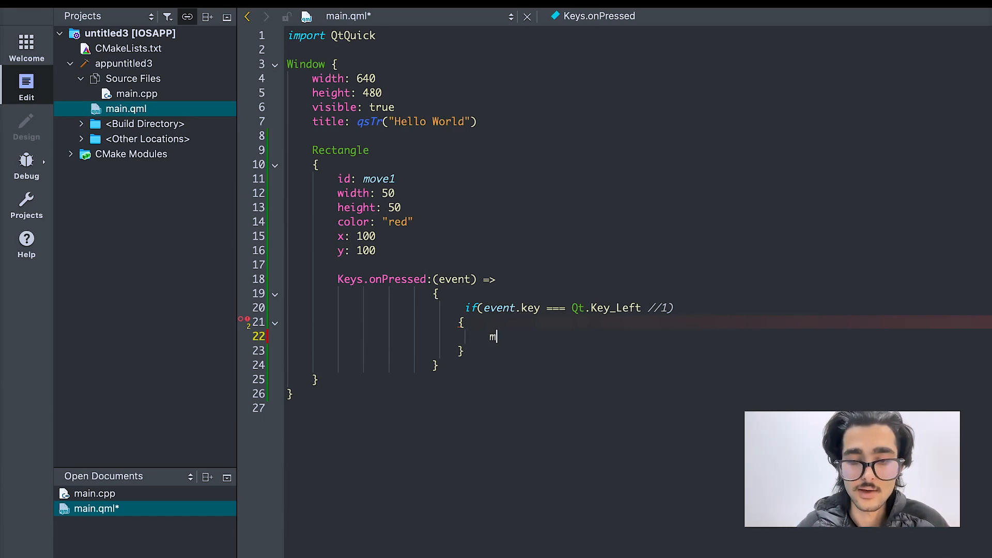
{"action": "type", "text": "ove1.x +="}
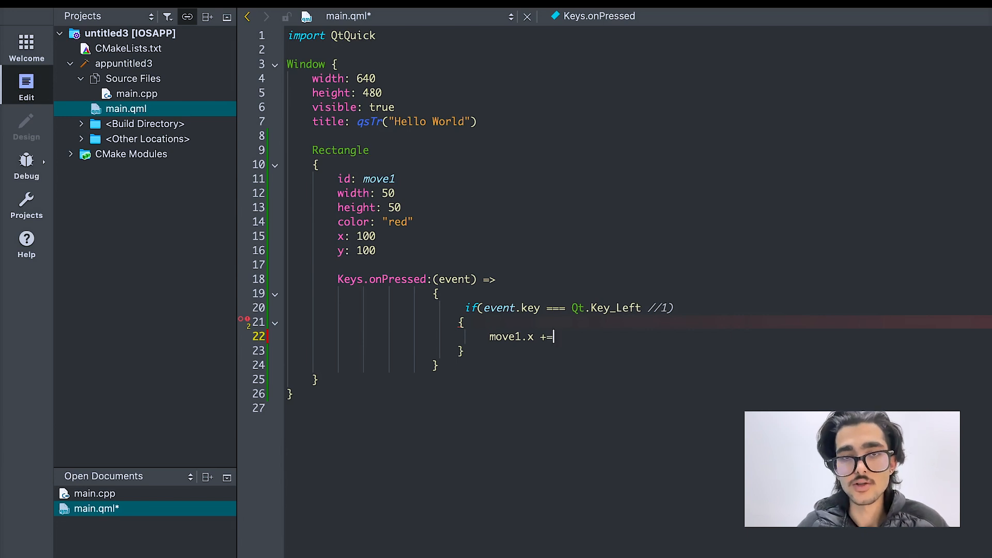
{"action": "type", "text": "10;"}
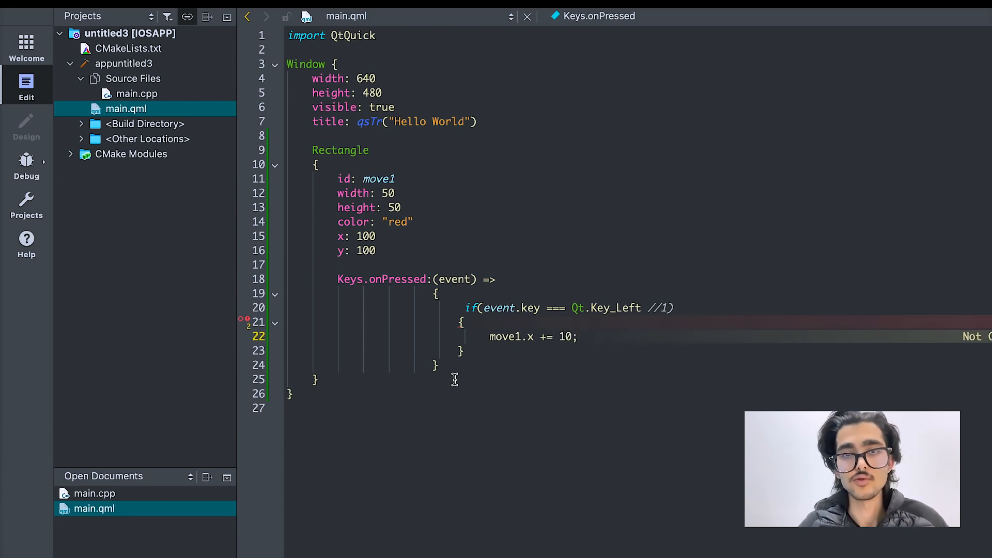
{"action": "mouse_move", "coordinate": [465, 381]}
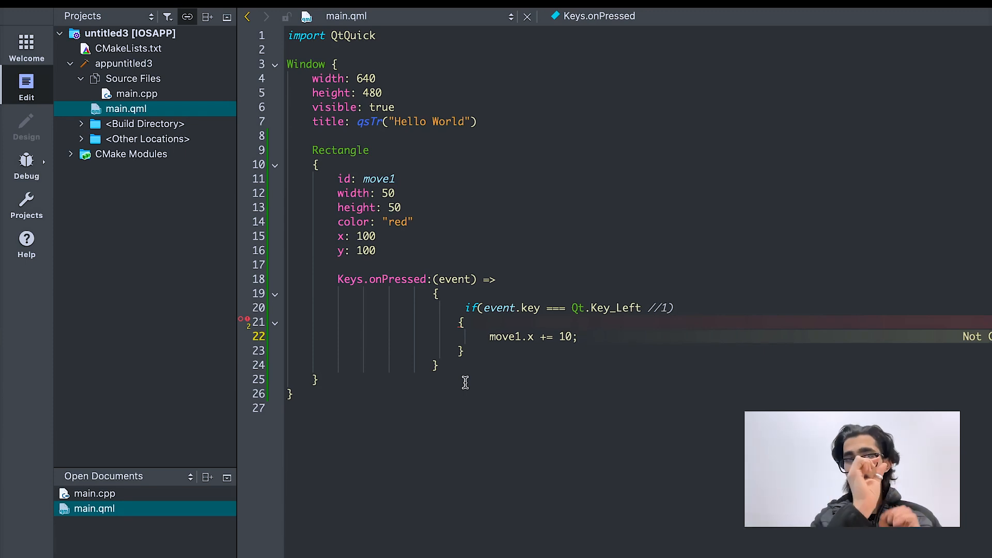
{"action": "mouse_move", "coordinate": [448, 390]}
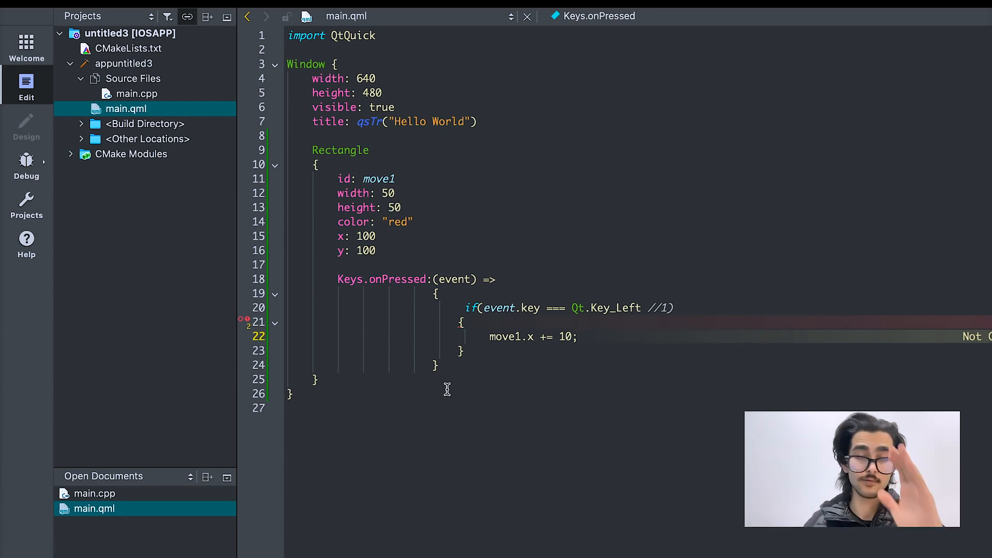
{"action": "mouse_move", "coordinate": [397, 334]}
{"action": "type", "text": "-"}
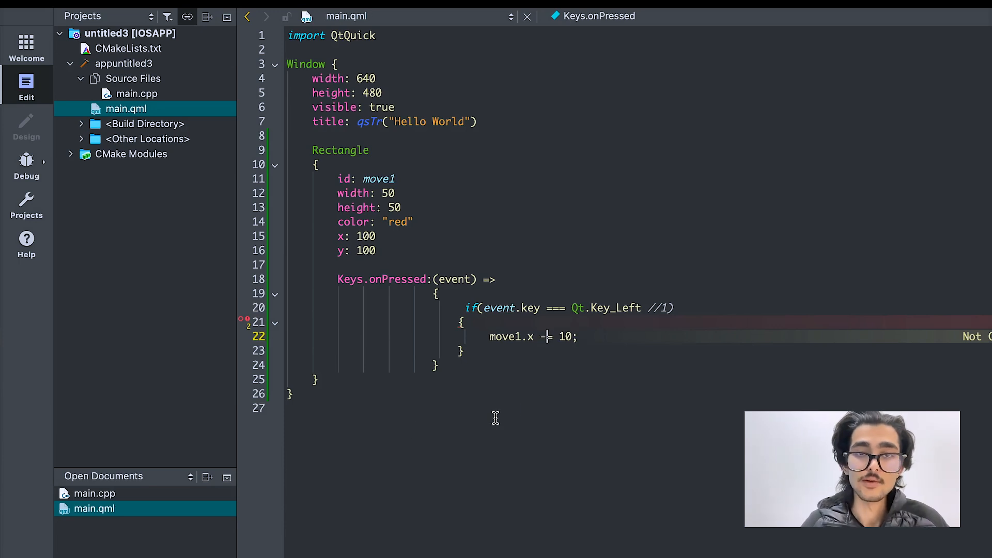
{"action": "mouse_move", "coordinate": [497, 400]}
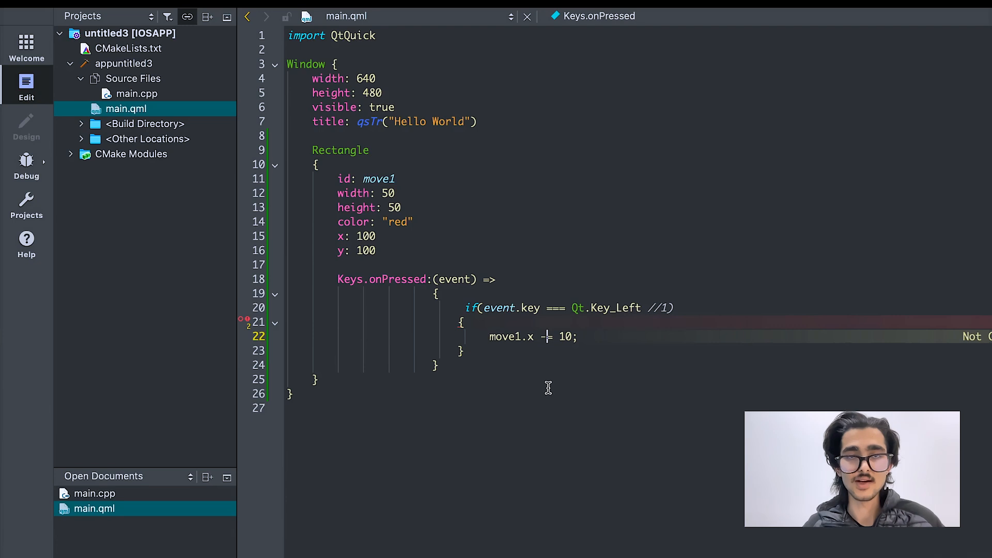
{"action": "mouse_move", "coordinate": [528, 335]}
{"action": "type", "text": ")"}
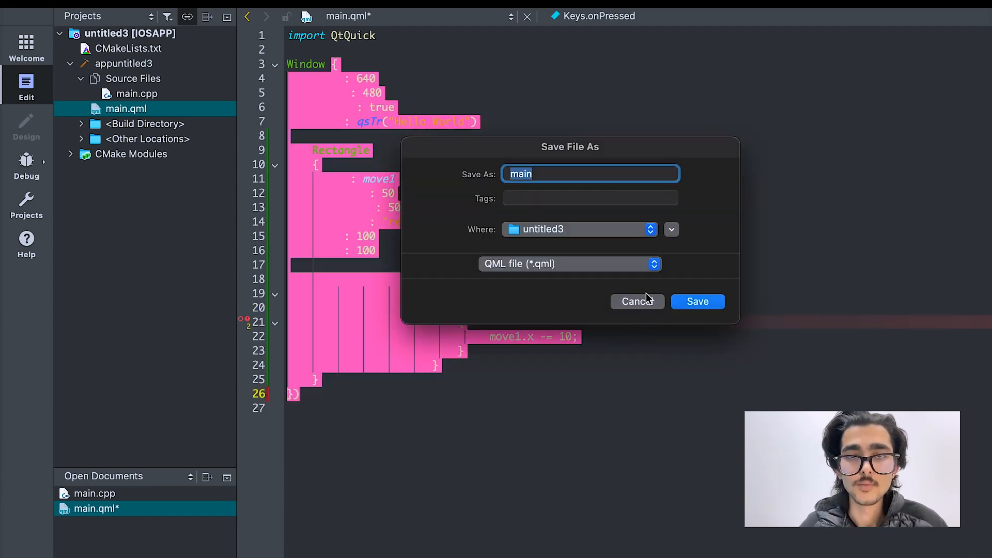
Cancel the Save File As prompt, strip the //1 comment from the if line and save
{"action": "left_click", "coordinate": [638, 301]}
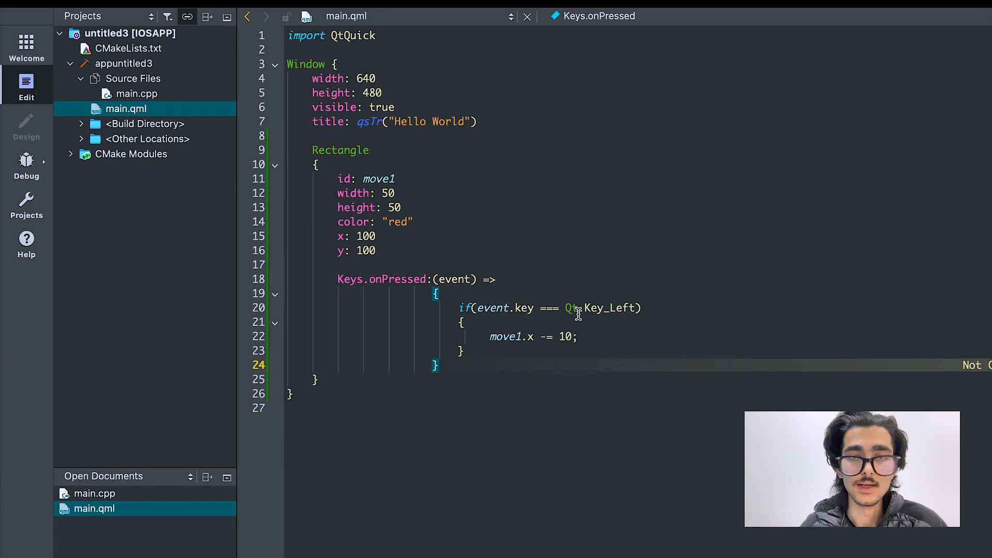
{"action": "left_click", "coordinate": [575, 336]}
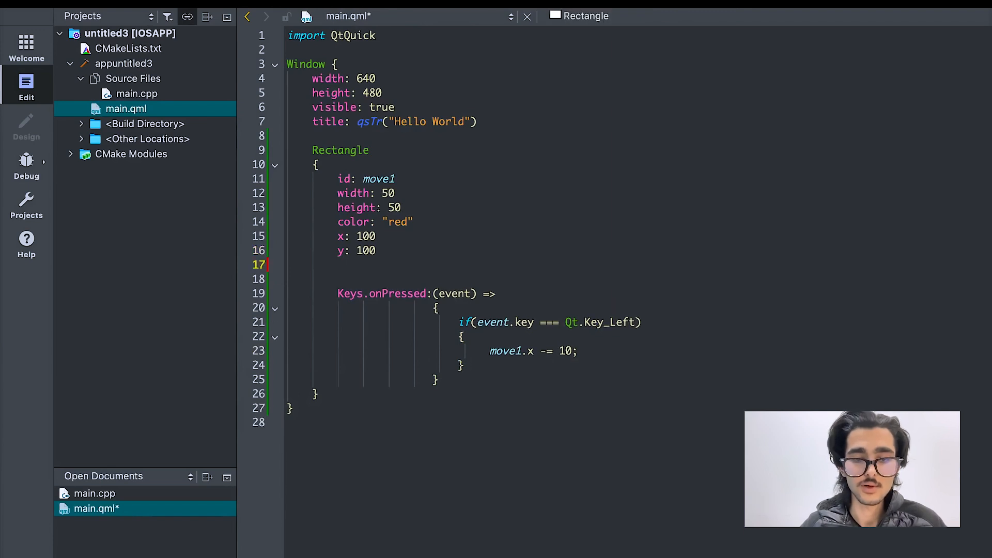
Add focus: true under y: 100 in the Rectangle and save
{"action": "type", "text": "focus:"}
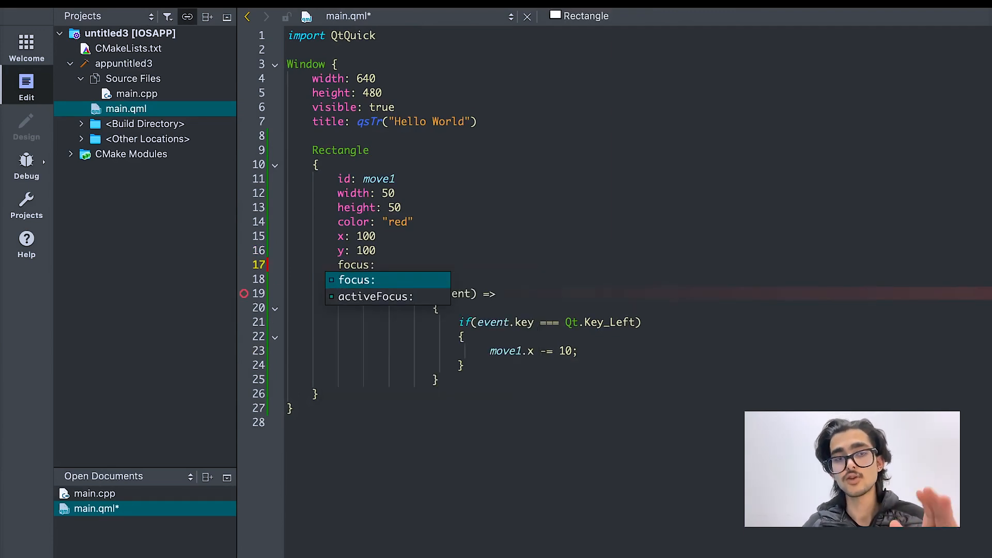
{"action": "type", "text": "tur"}
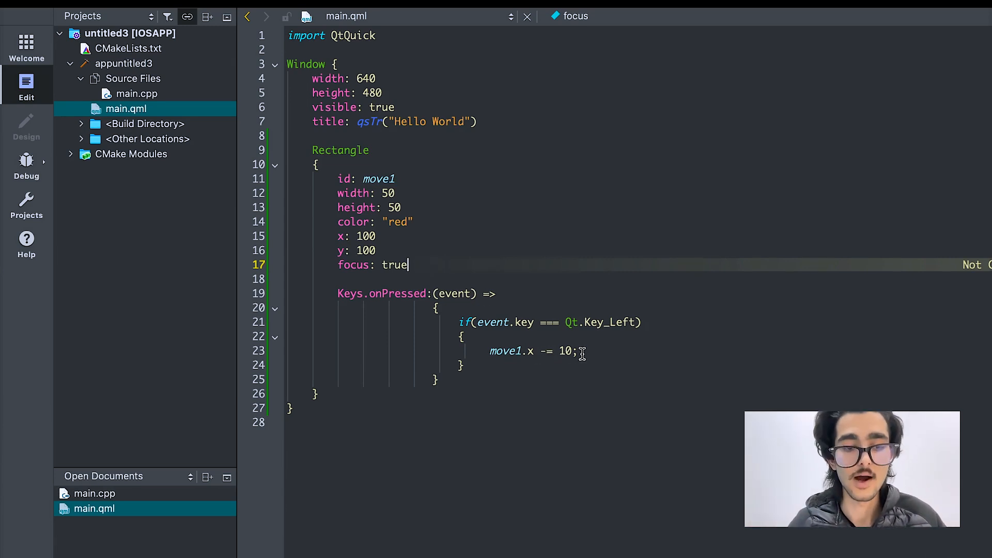
{"action": "left_click", "coordinate": [579, 350]}
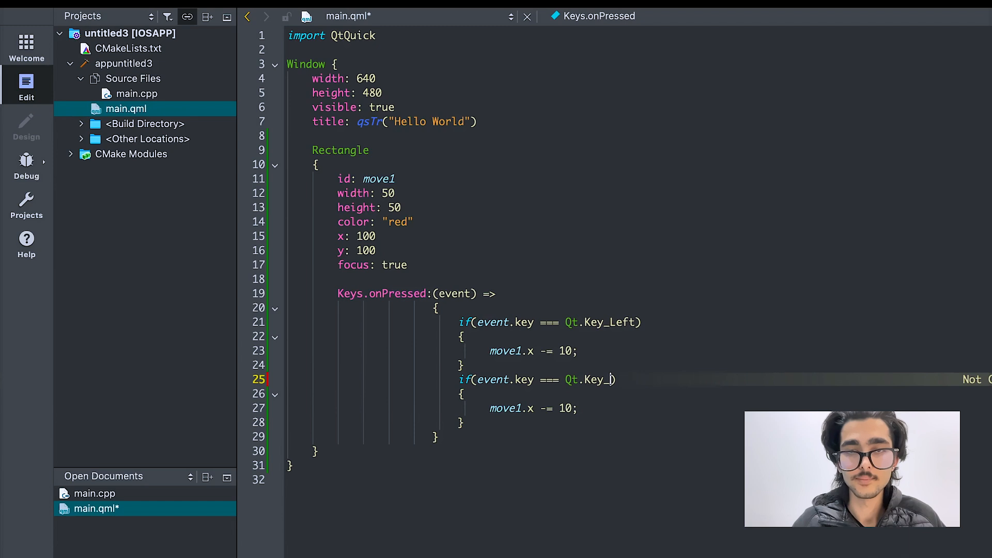
Make a Qt.Key_Right branch with move1.x += 10; and start an empty Qt.Key_Up branch
{"action": "type", "text": "Right"}
{"action": "left_click", "coordinate": [523, 408]}
{"action": "type", "text": "+"}
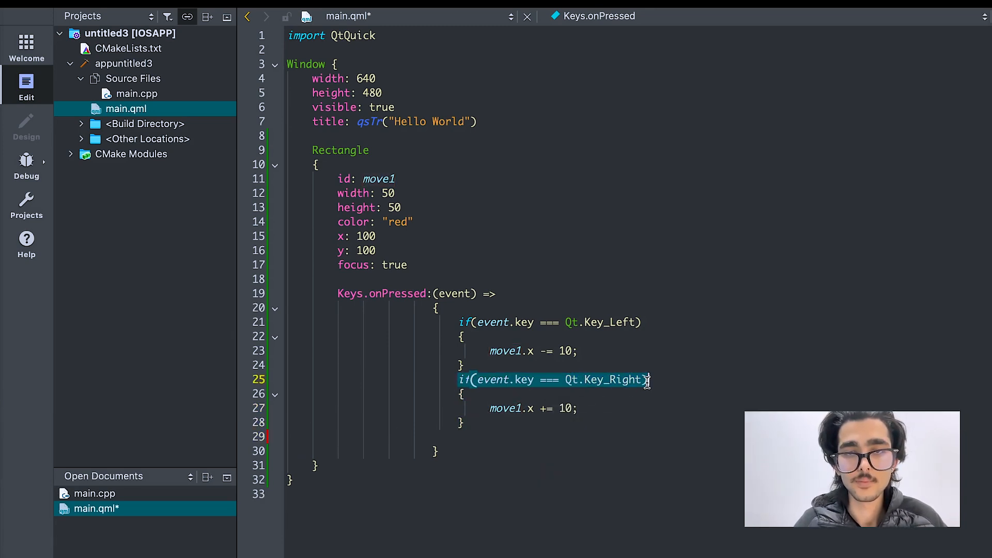
{"action": "left_click", "coordinate": [489, 435]}
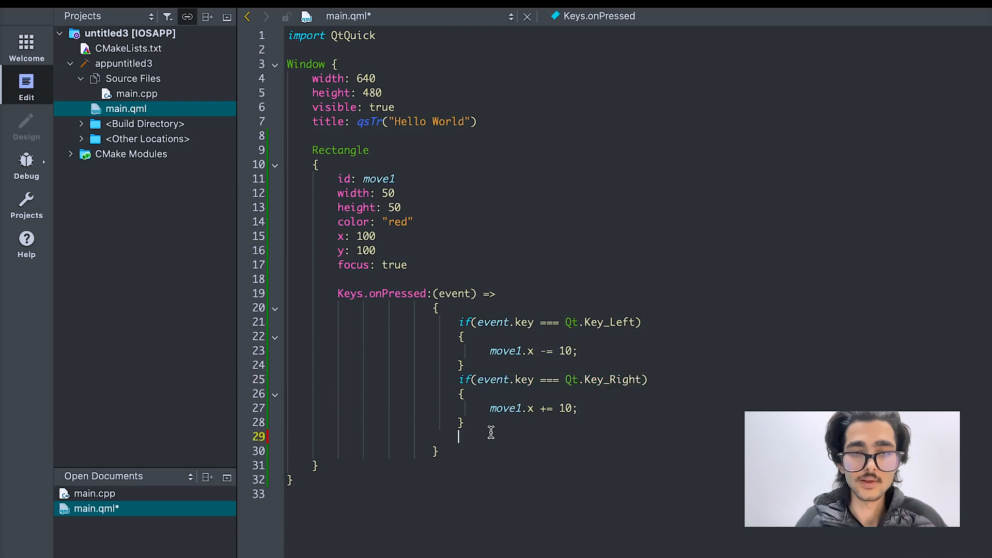
{"action": "type", "text": "if(event.key === Qt.Key_Right)"}
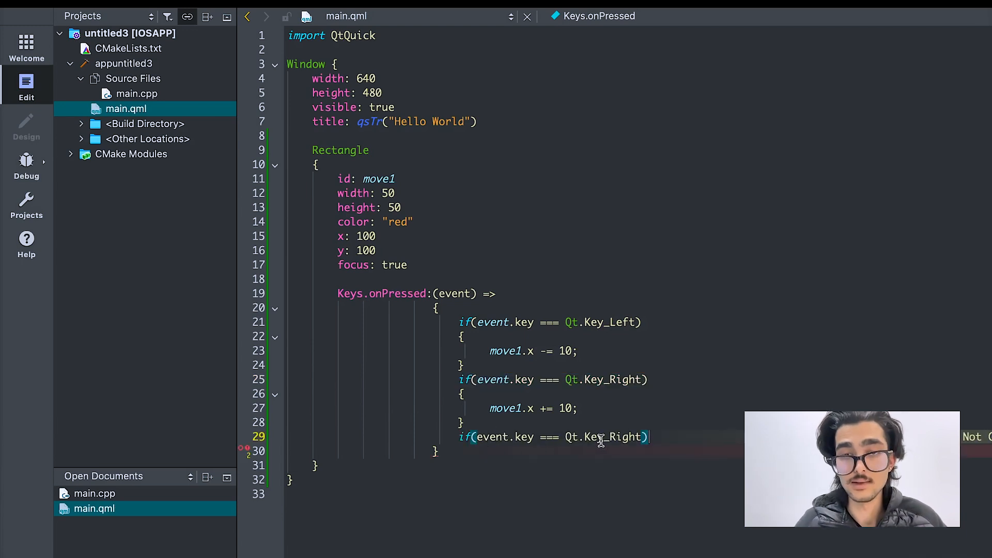
{"action": "key", "text": "Backspace"}
{"action": "type", "text": "Up"}
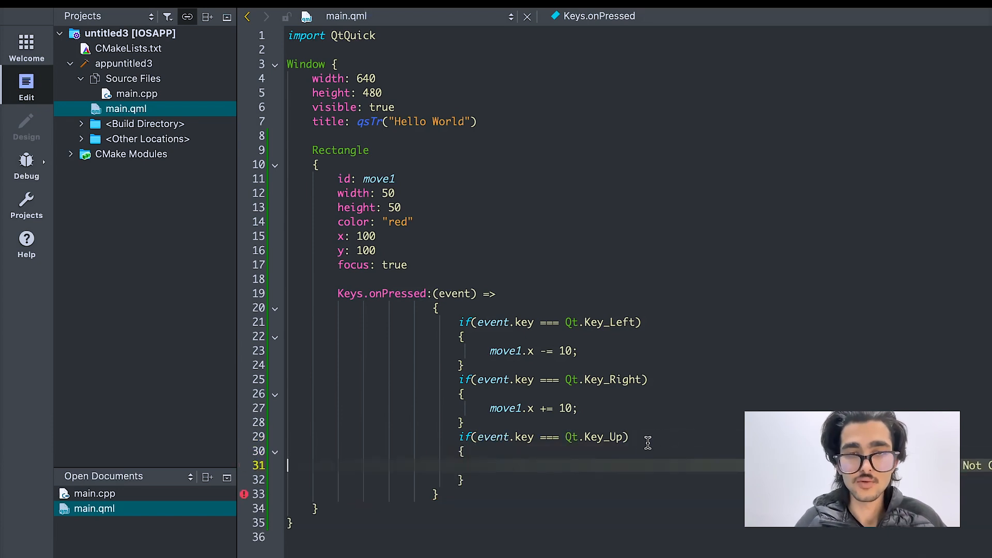
Fill the Up-key block with move1.y -= 10; and save
{"action": "type", "text": "mo"}
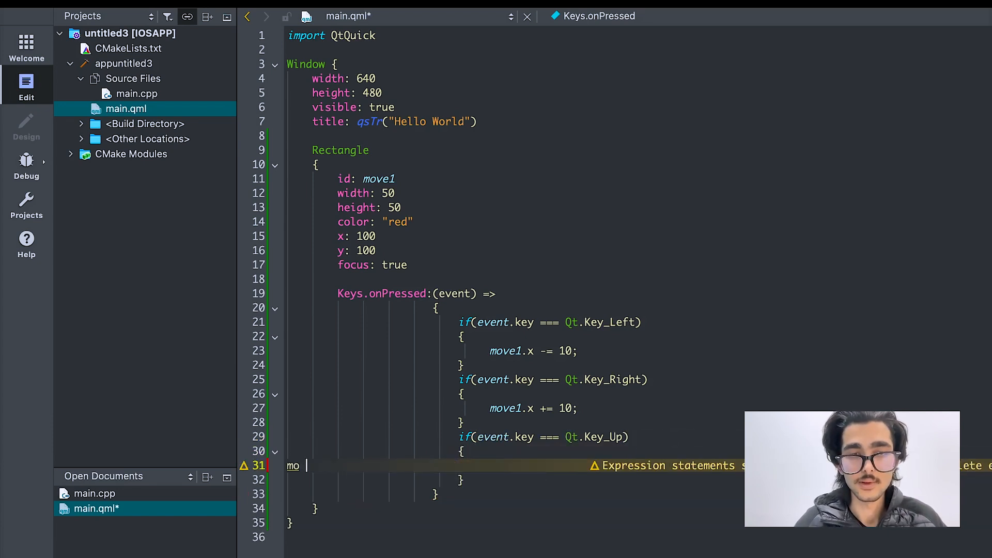
{"action": "key", "text": "Backspace"}
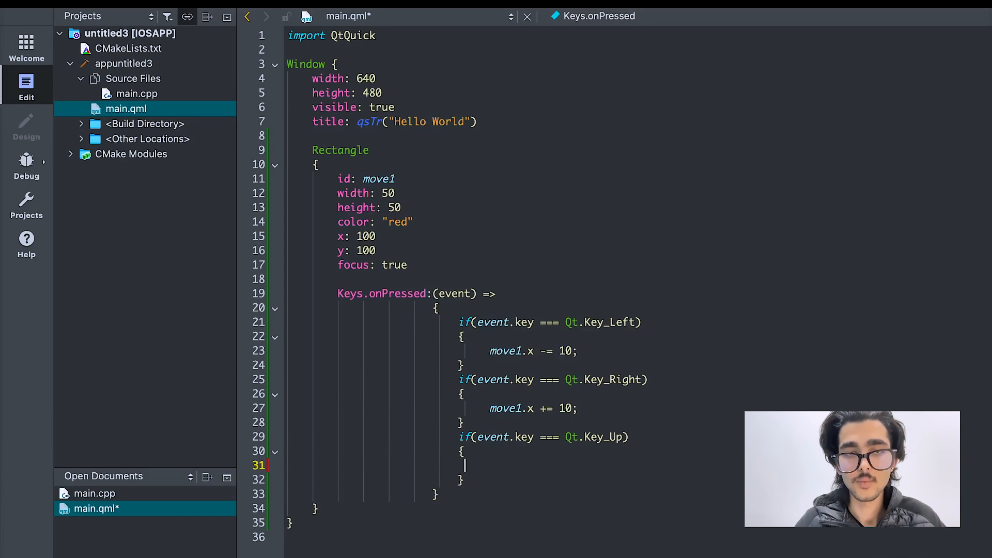
{"action": "type", "text": "move"}
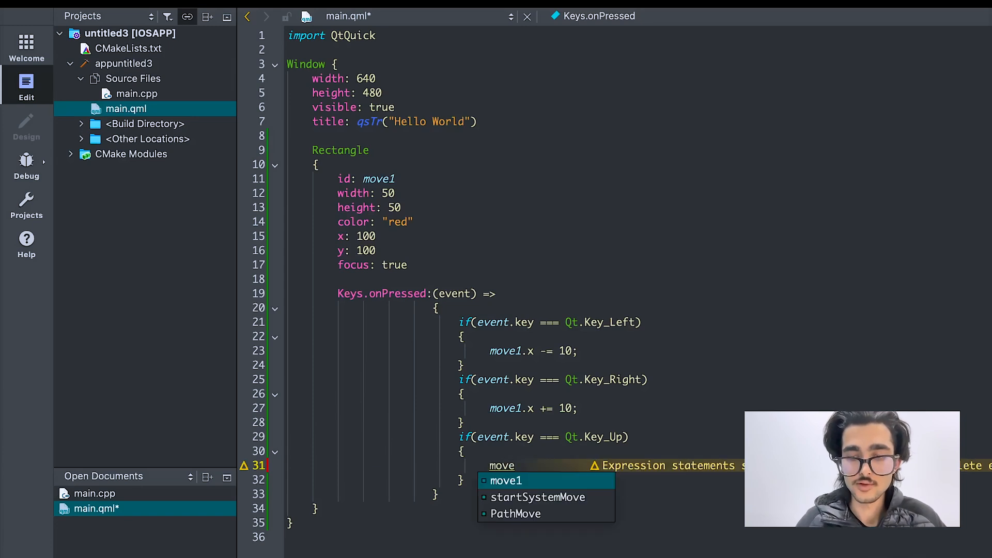
{"action": "type", "text": ".y"}
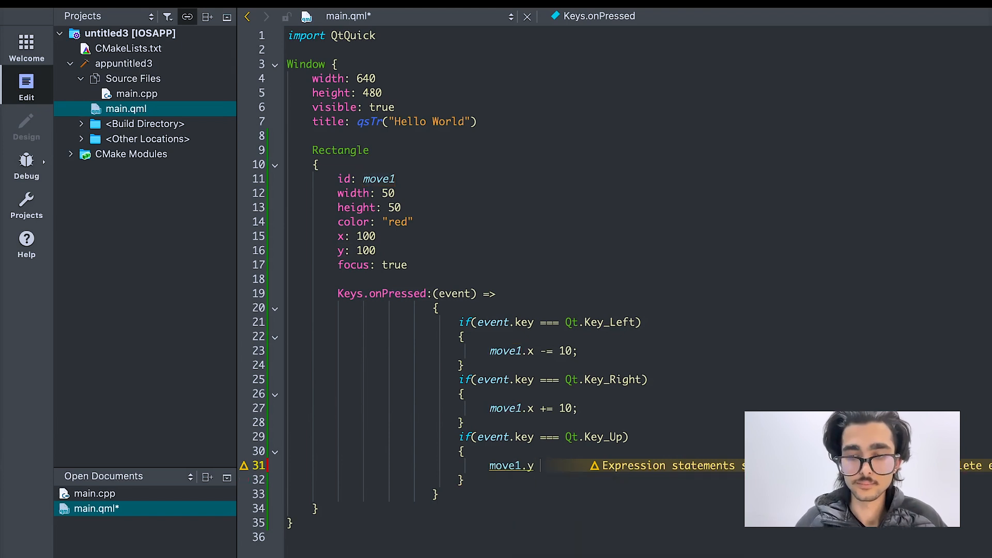
{"action": "type", "text": "+"}
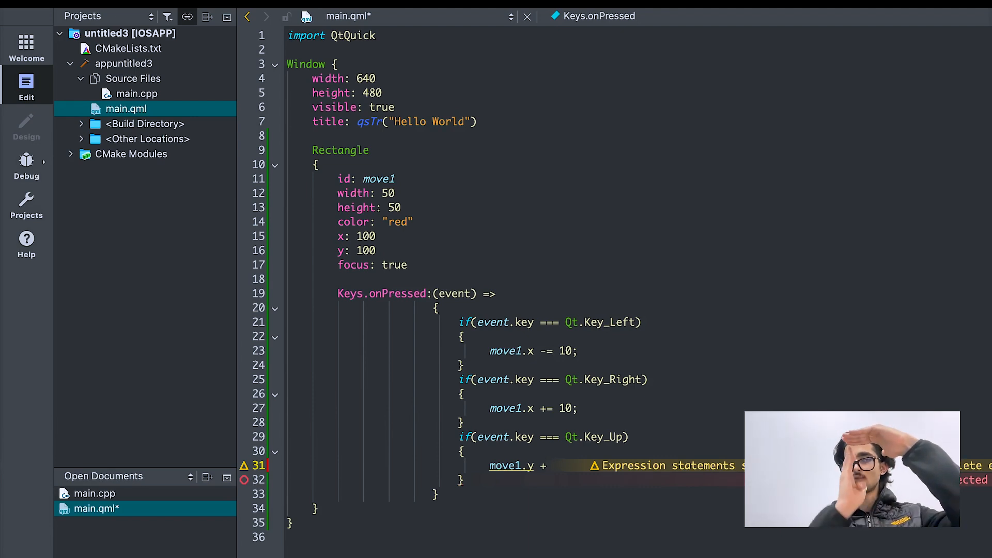
{"action": "type", "text": "-= 10;"}
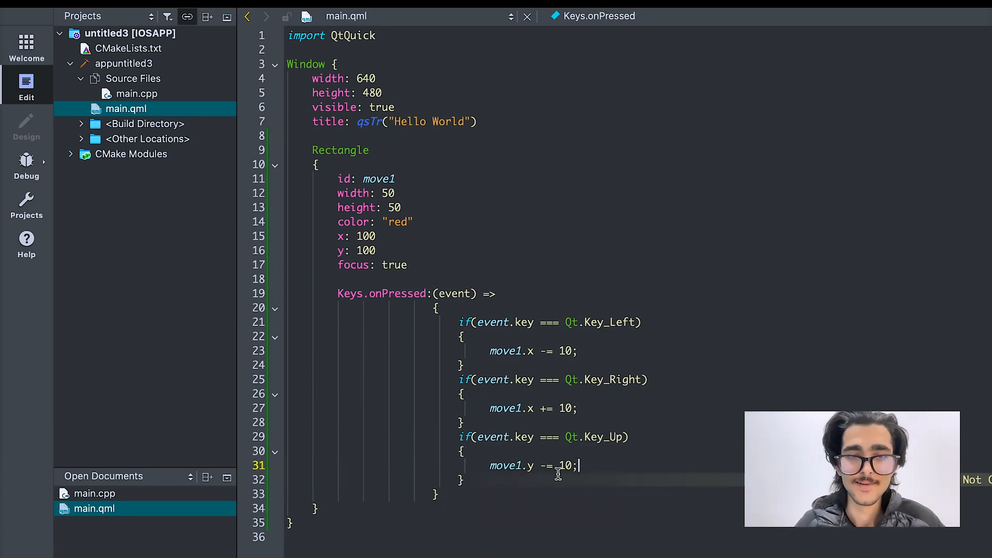
{"action": "key", "text": "enter"}
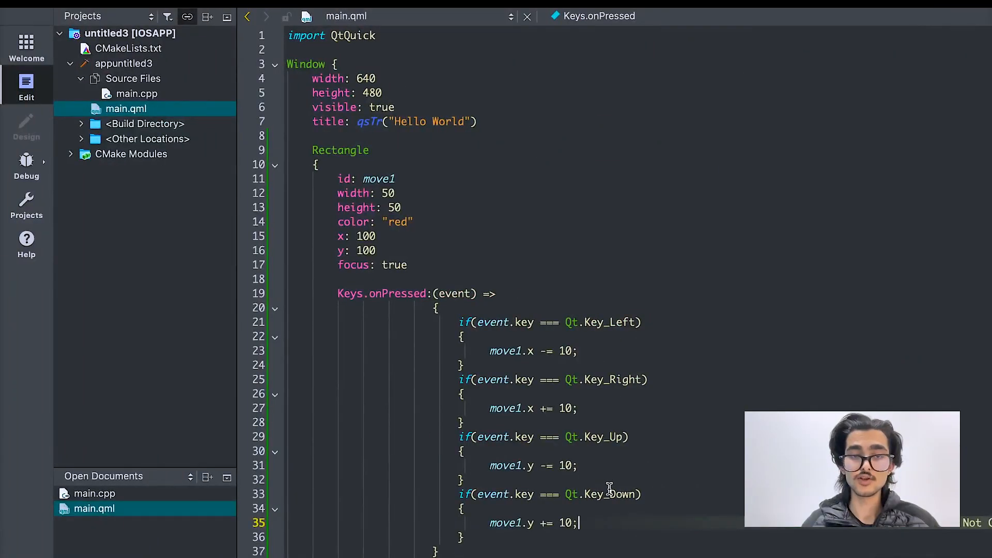
{"action": "mouse_move", "coordinate": [608, 494]}
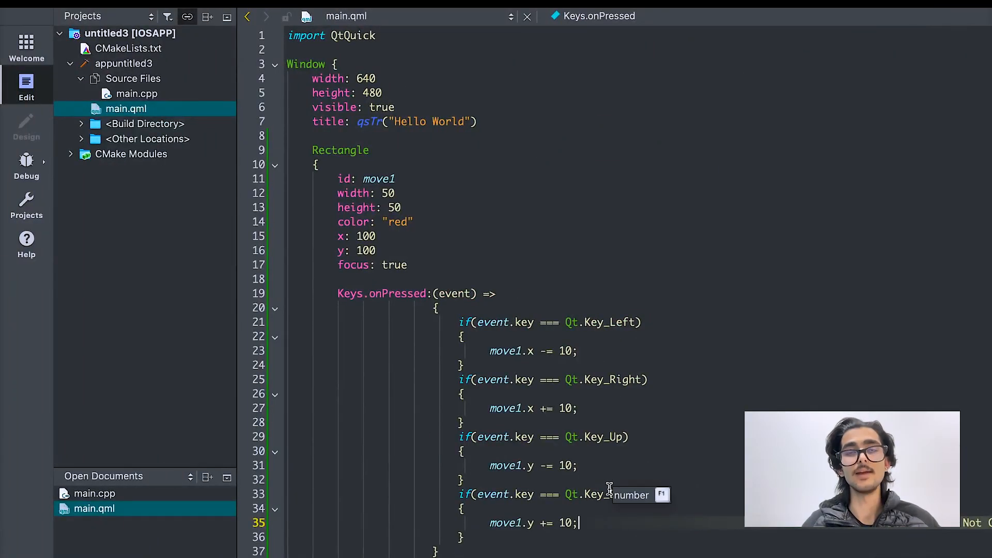